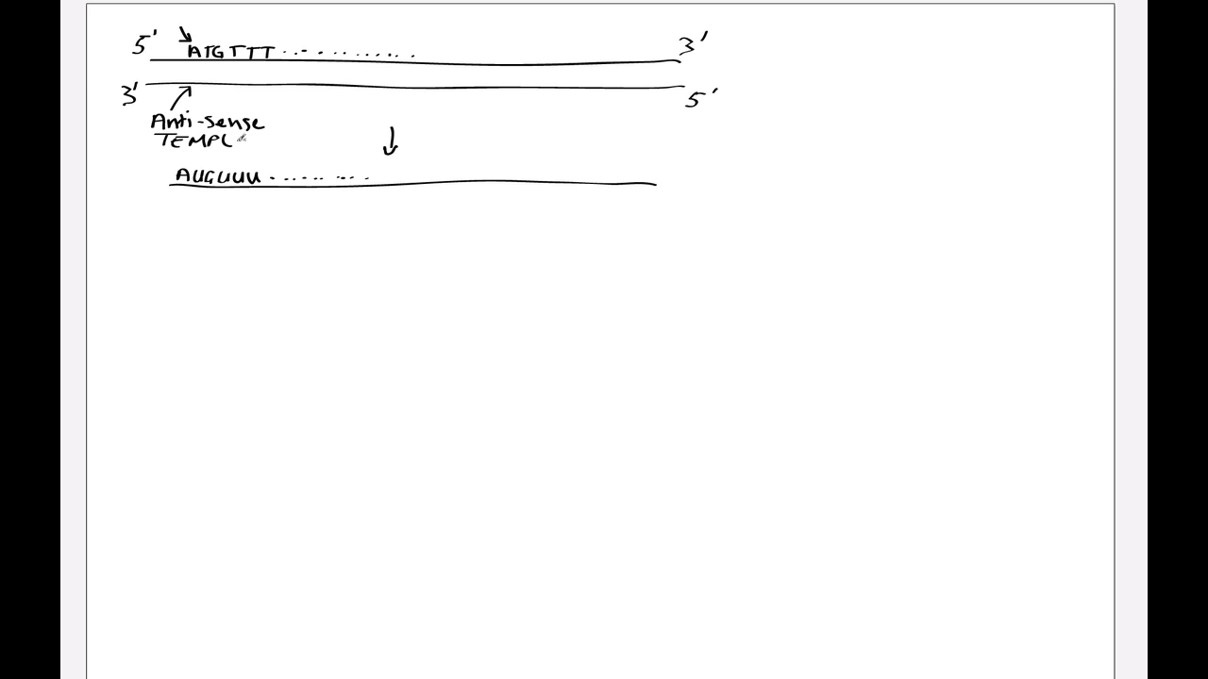
Finish the 'TEMPLATE' label, write 'Sense Strand' over the top strand, and draw a line below the mRNA
{"action": "type", "text": "ATE"}
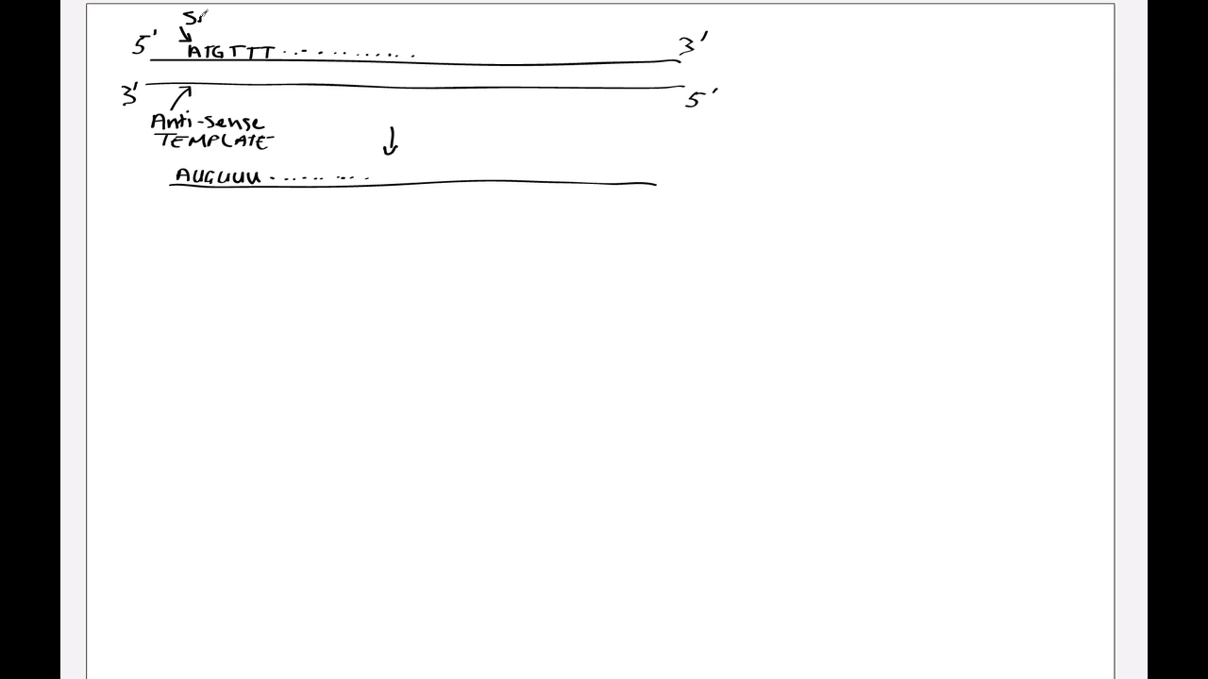
{"action": "type", "text": "Sense"}
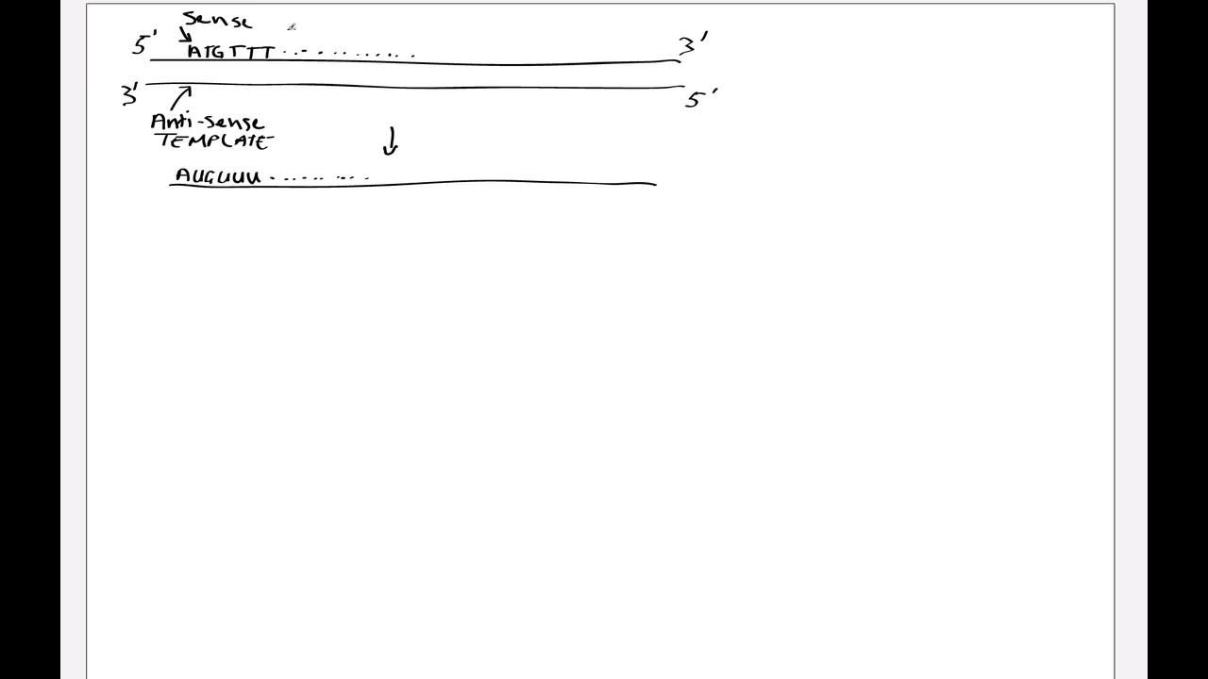
{"action": "type", "text": "Stra"}
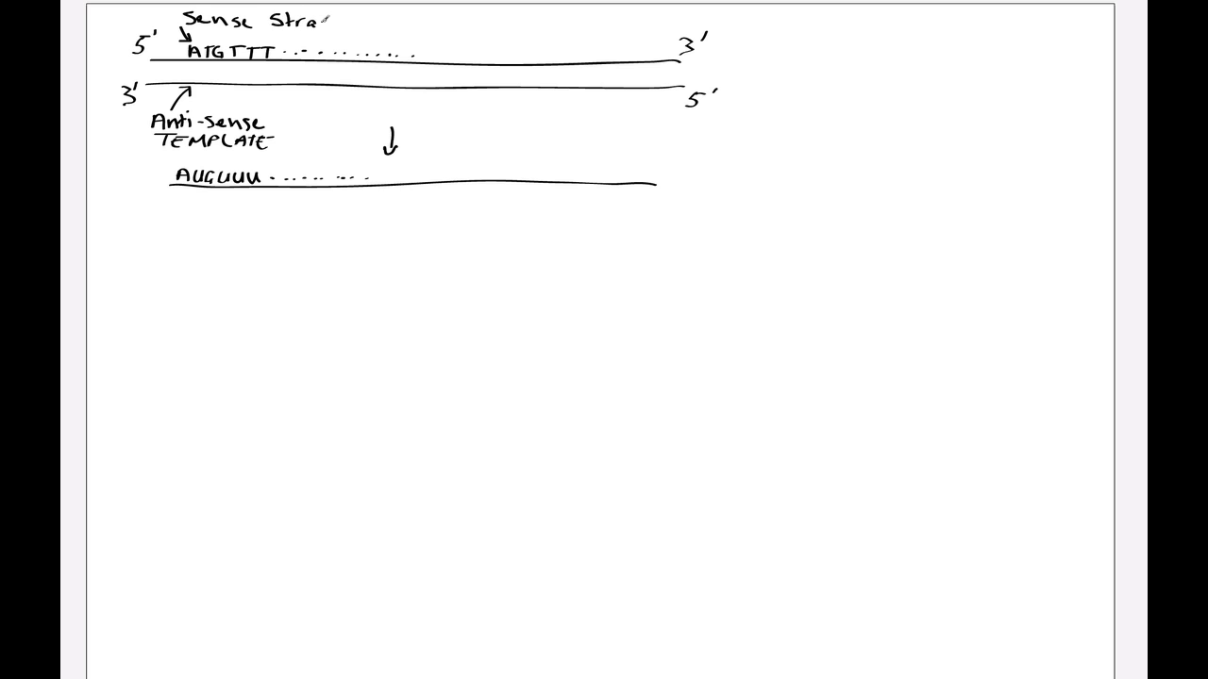
{"action": "left_click_drag", "start_coordinate": [165, 243], "coordinate": [859, 250]}
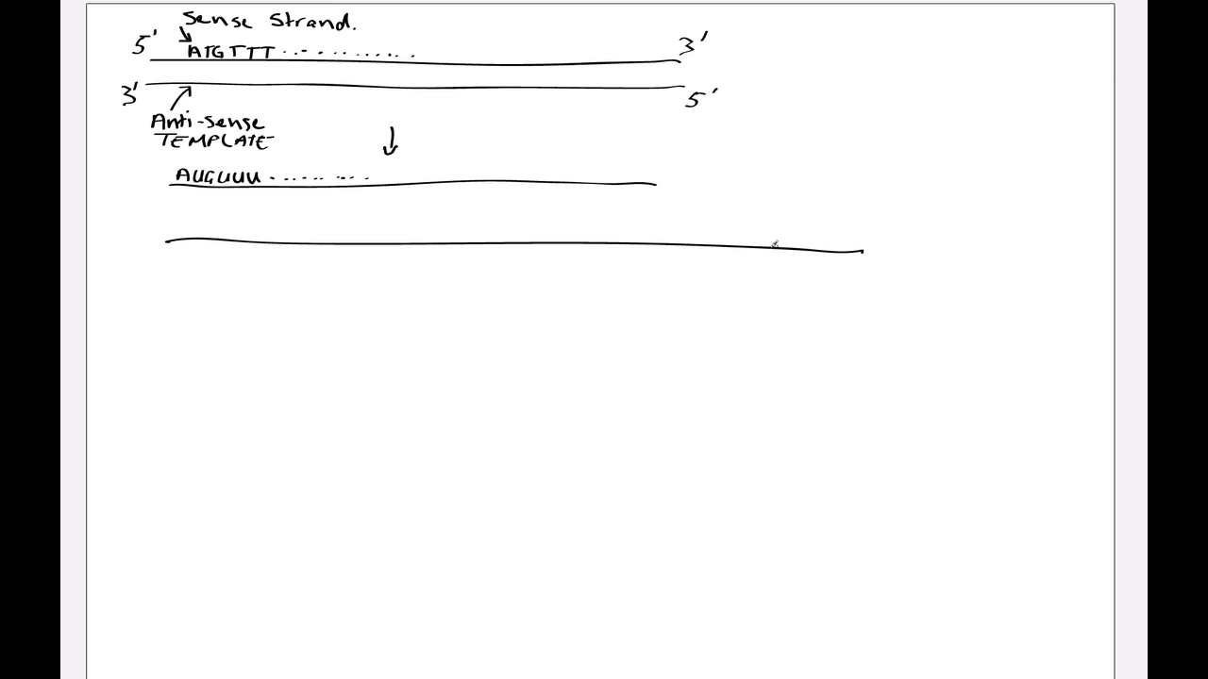
{"action": "mouse_move", "coordinate": [188, 348]}
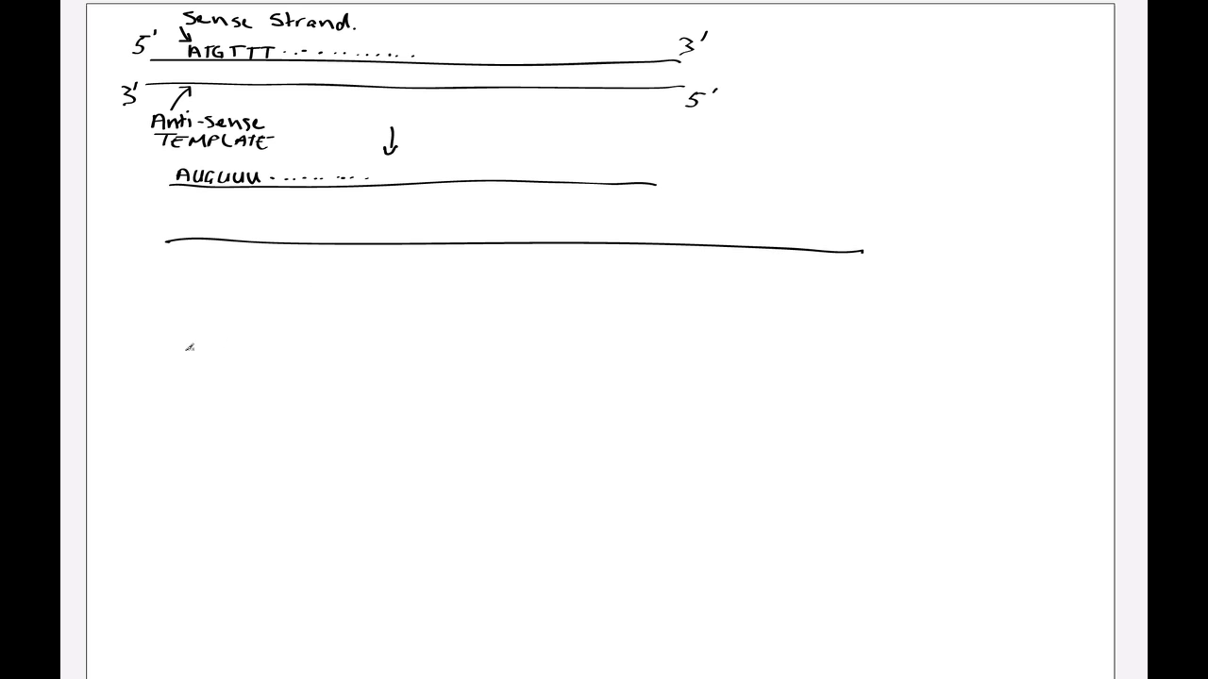
Draw upper and lower strands bulging apart into a bubble, marking the top strand's 5' end
{"action": "left_click_drag", "start_coordinate": [179, 341], "coordinate": [227, 340]}
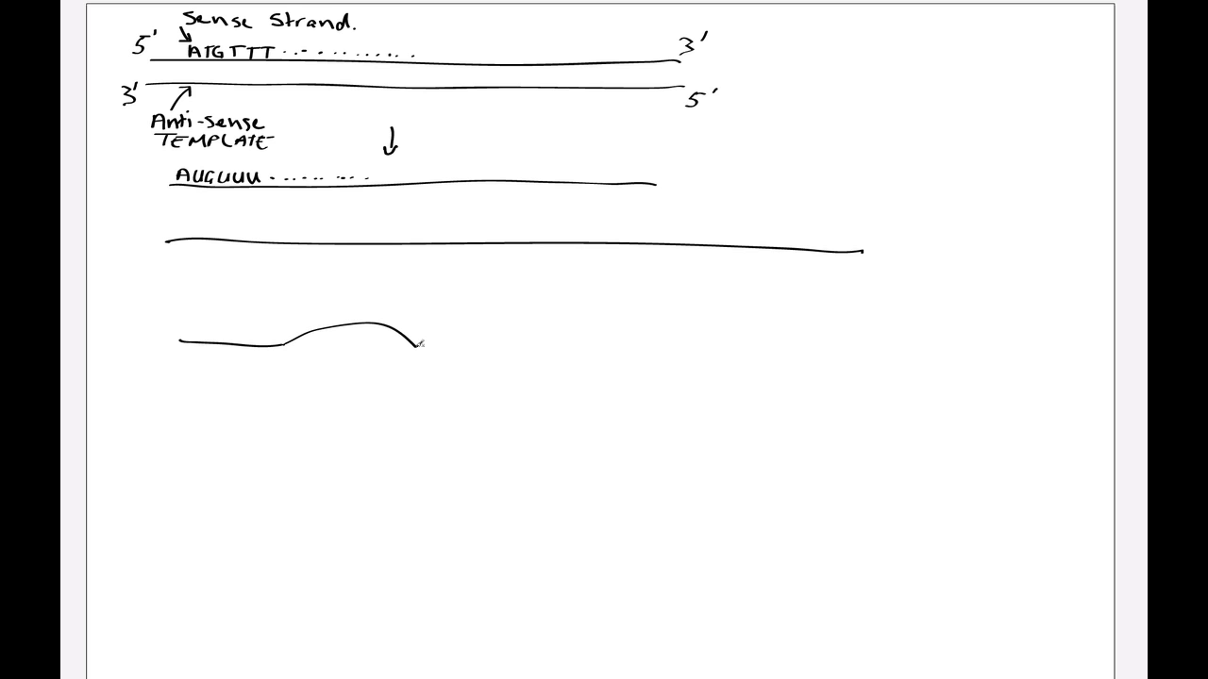
{"action": "left_click_drag", "start_coordinate": [415, 347], "coordinate": [608, 359]}
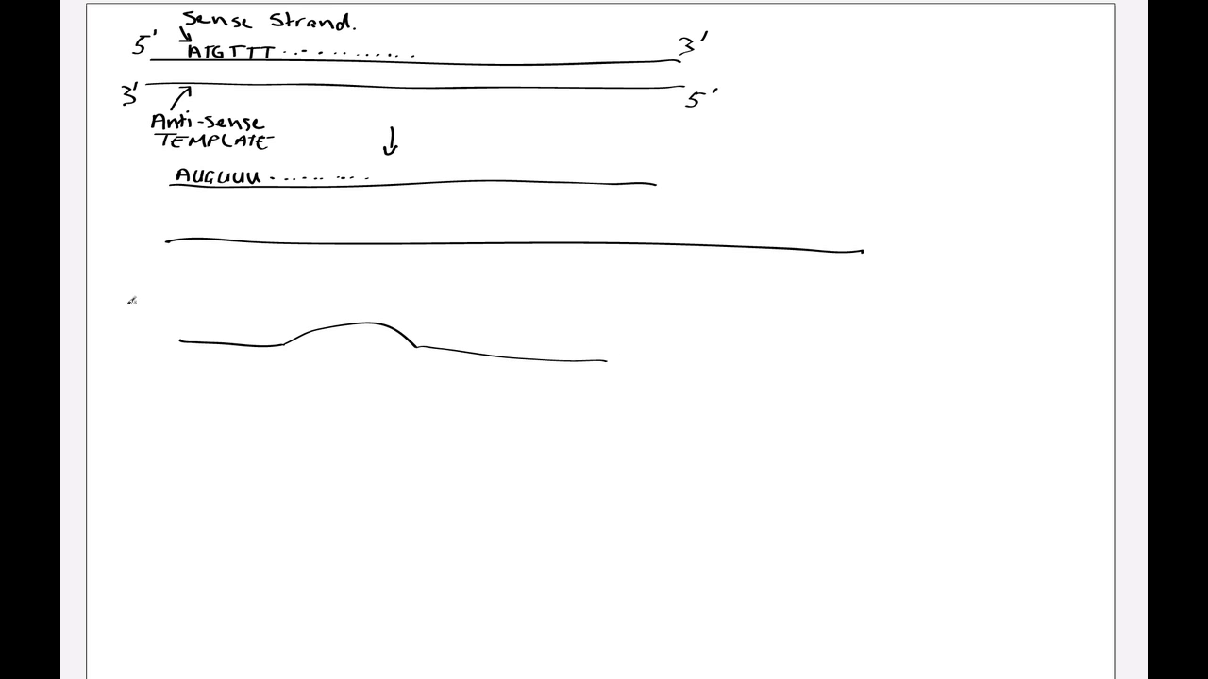
{"action": "type", "text": "5'"}
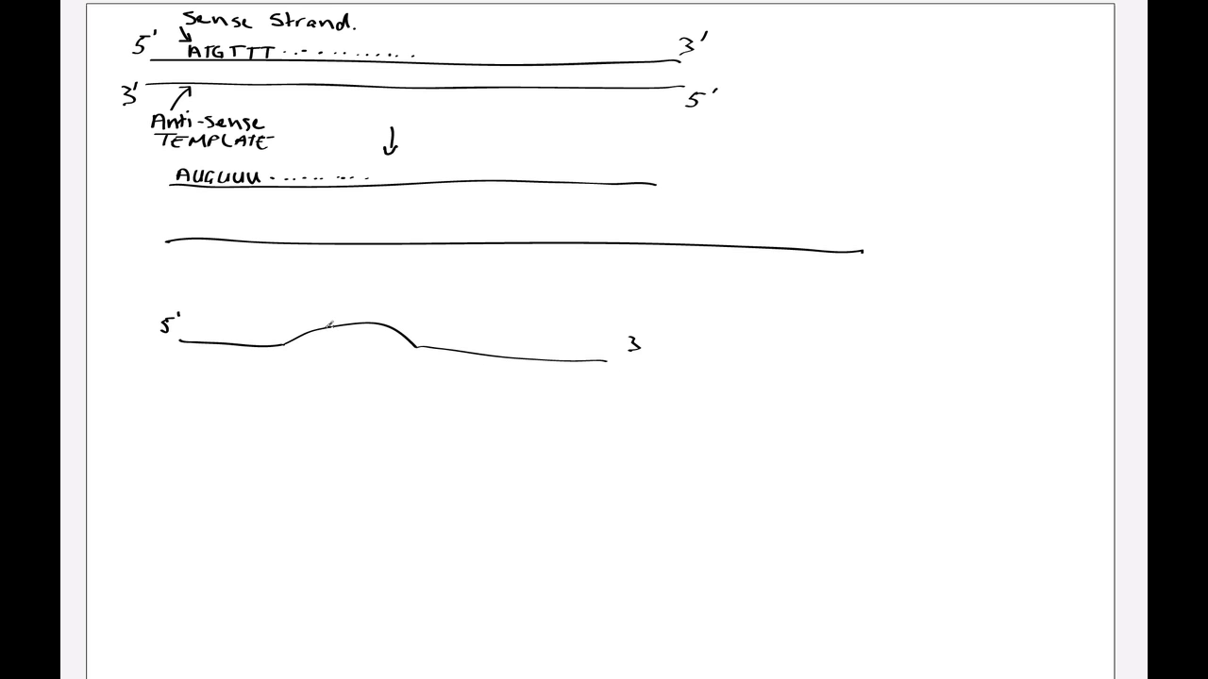
{"action": "left_click_drag", "start_coordinate": [168, 389], "coordinate": [250, 387]}
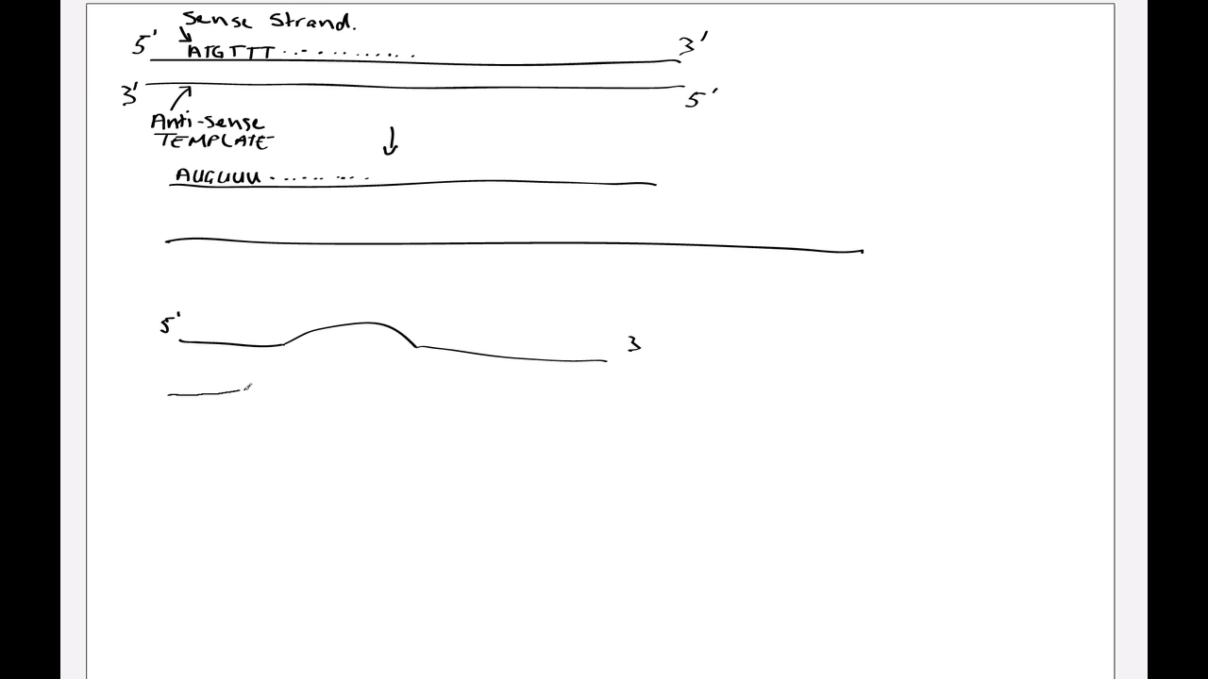
{"action": "left_click_drag", "start_coordinate": [170, 392], "coordinate": [349, 411]}
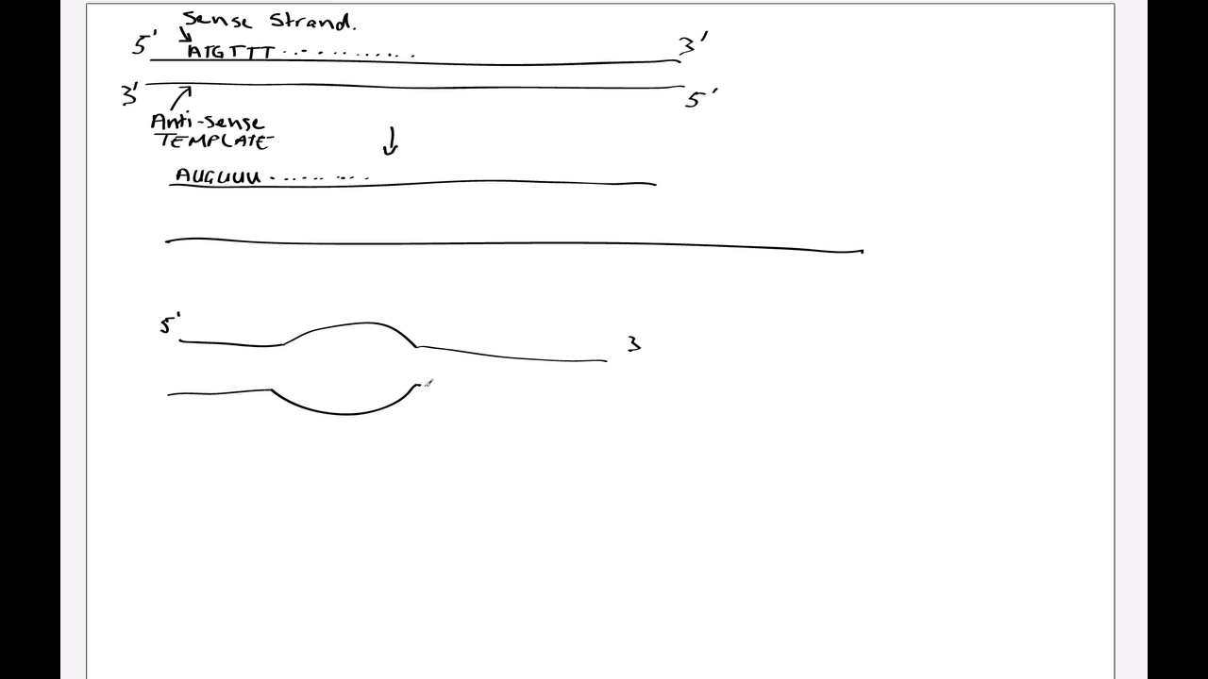
{"action": "left_click_drag", "start_coordinate": [416, 386], "coordinate": [608, 399]}
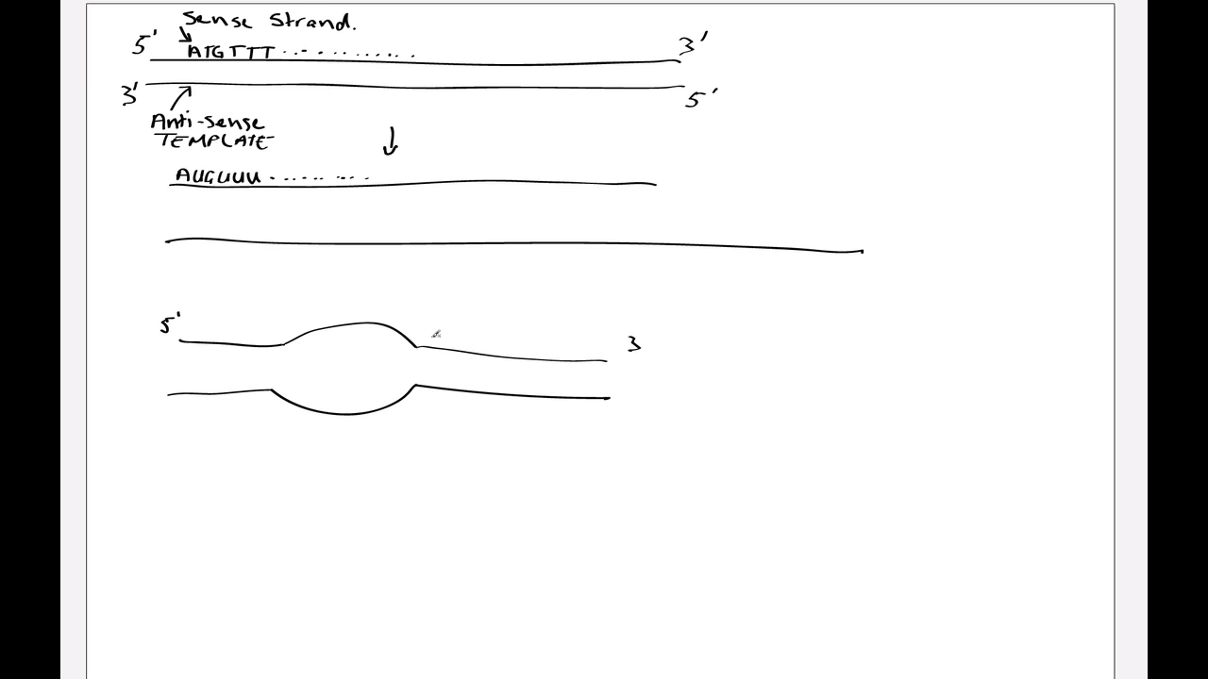
{"action": "left_click_drag", "start_coordinate": [254, 328], "coordinate": [434, 330]}
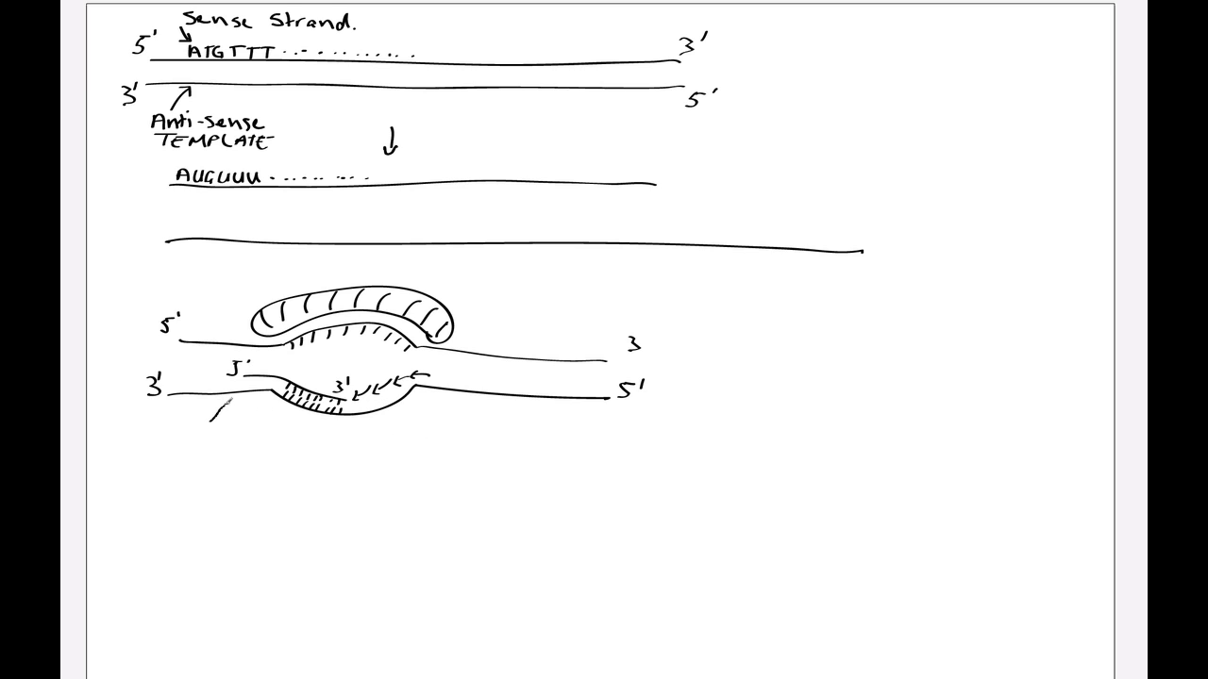
Start the lower strand's label by writing 'An'
{"action": "type", "text": "Anti"}
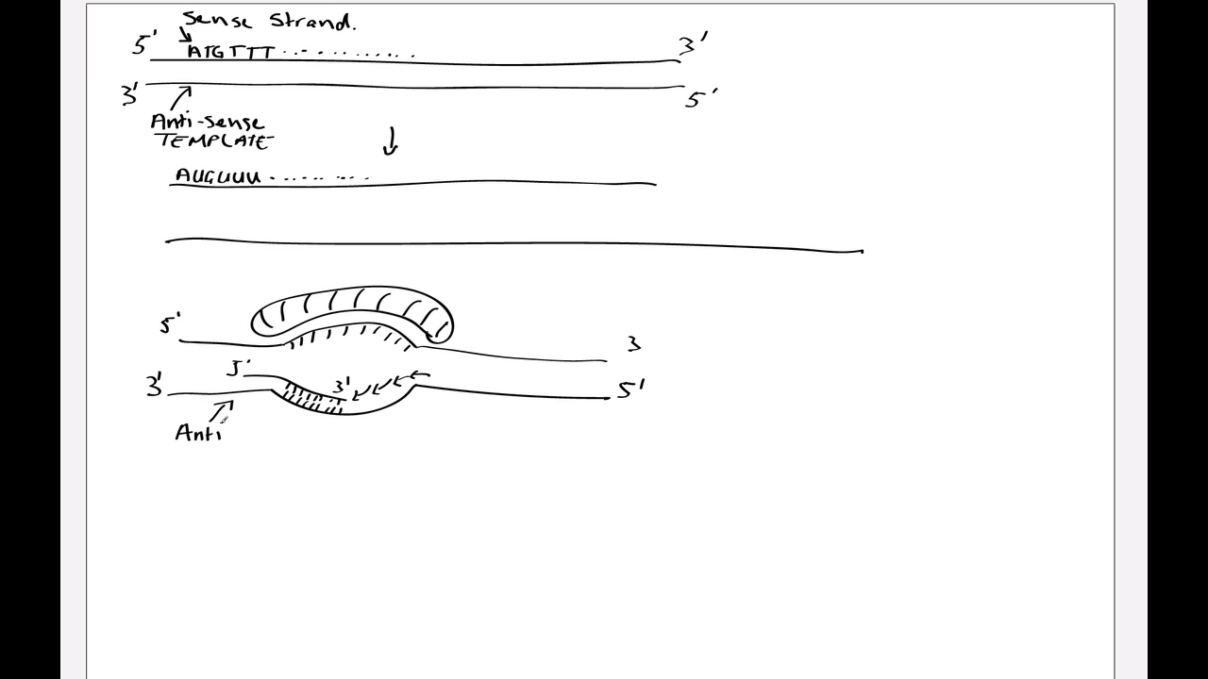
Complete the 'Anti-Sense' label, then draw a rightward arrow to a 'Terminator' label
{"action": "type", "text": "-Sense"}
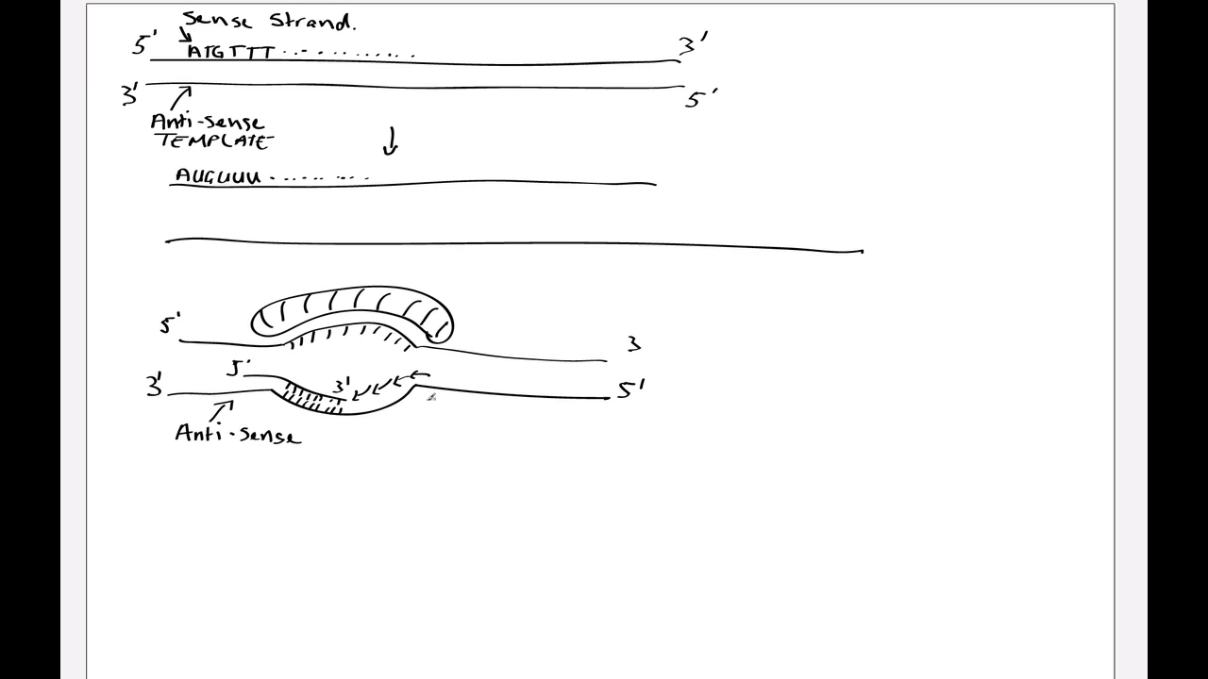
{"action": "left_click_drag", "start_coordinate": [429, 401], "coordinate": [548, 410]}
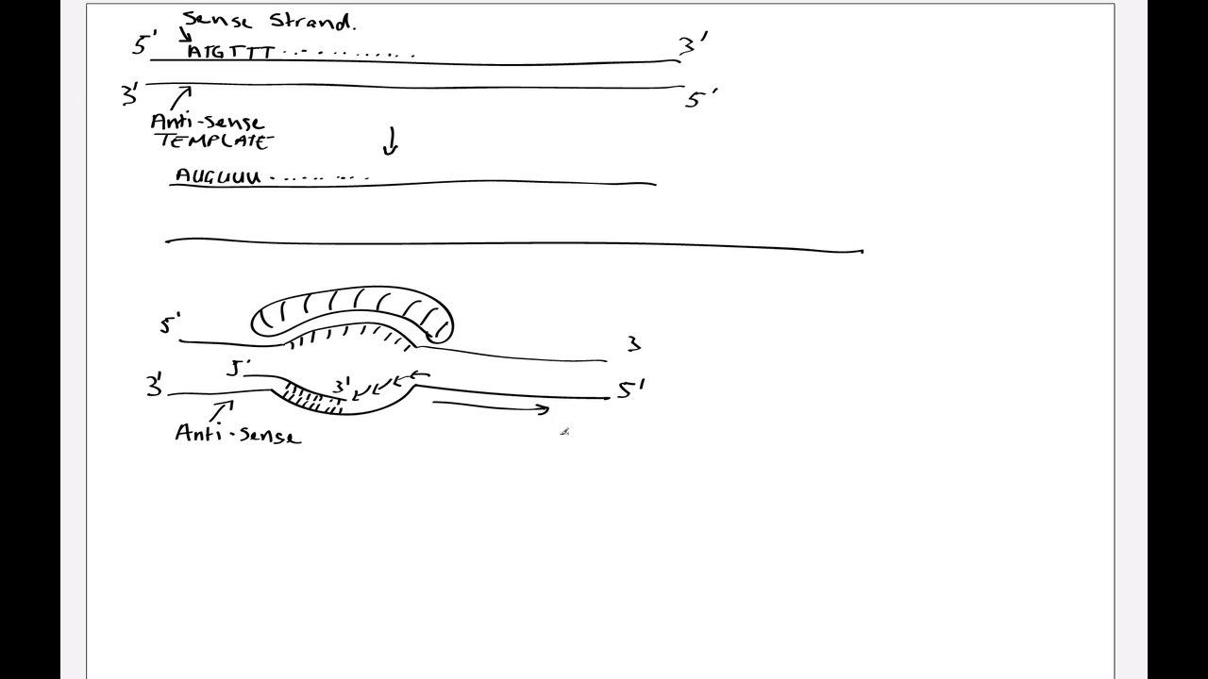
{"action": "type", "text": "Terminator"}
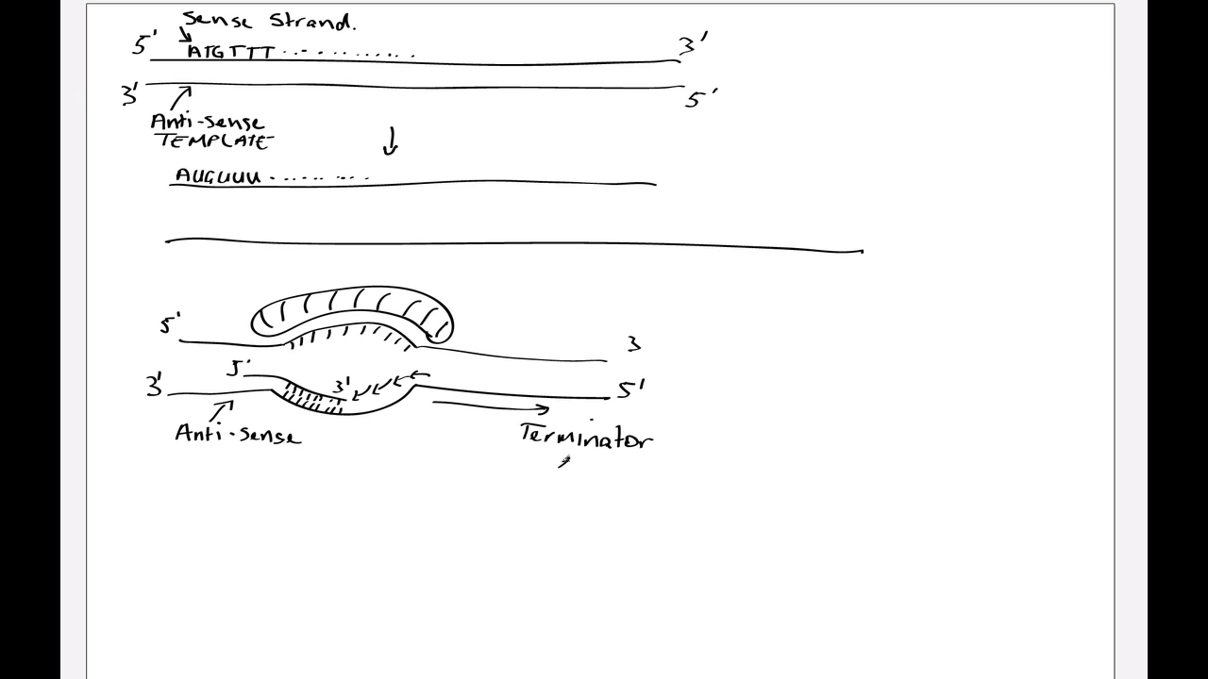